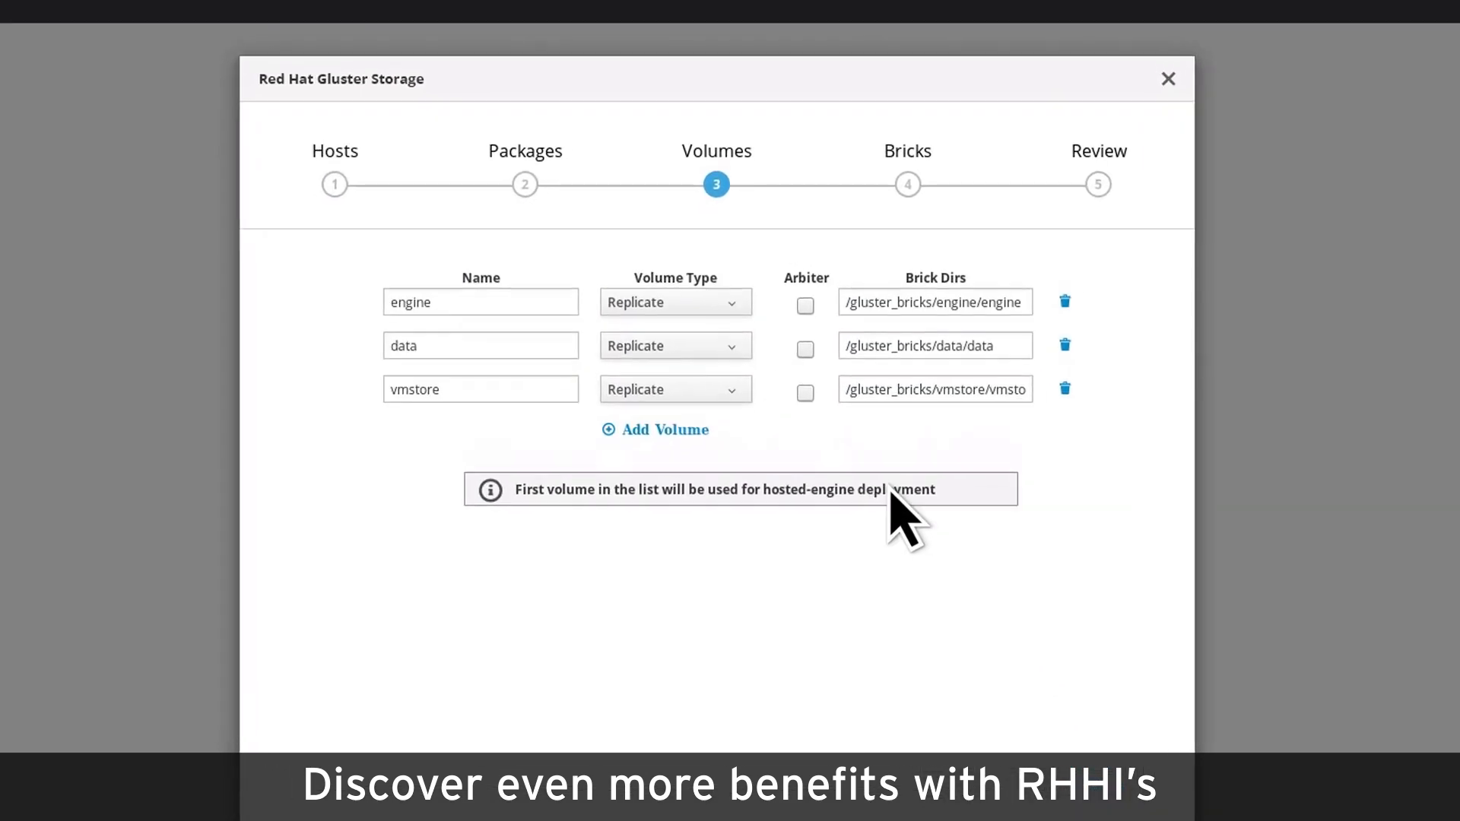
# Step: Enable dedupe and compression on the data and vmstore bricks, with logical sizes 10000 and 5000 GB
pyautogui.click(812, 395)
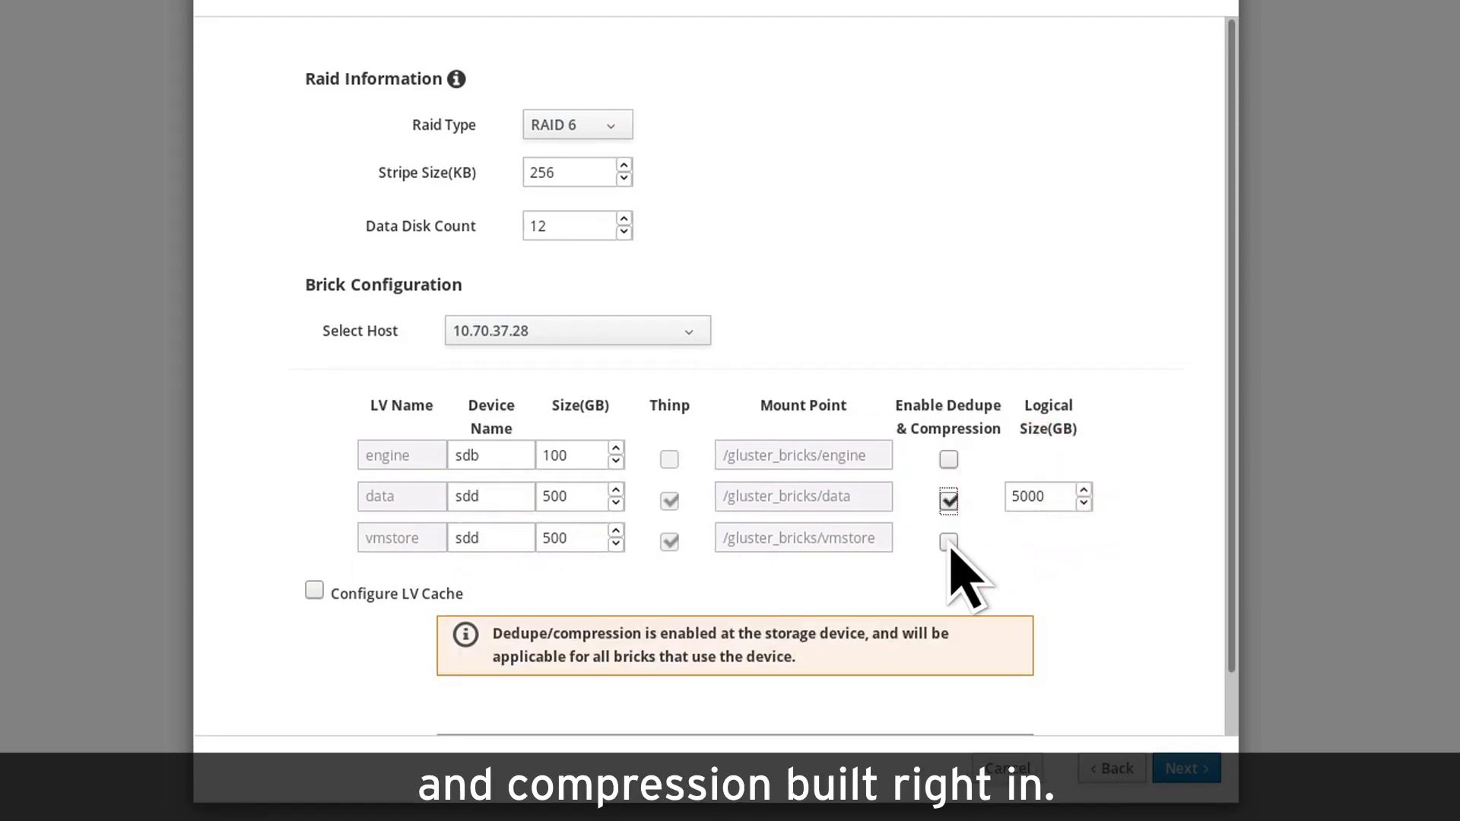
pyautogui.click(948, 543)
pyautogui.write('10000')
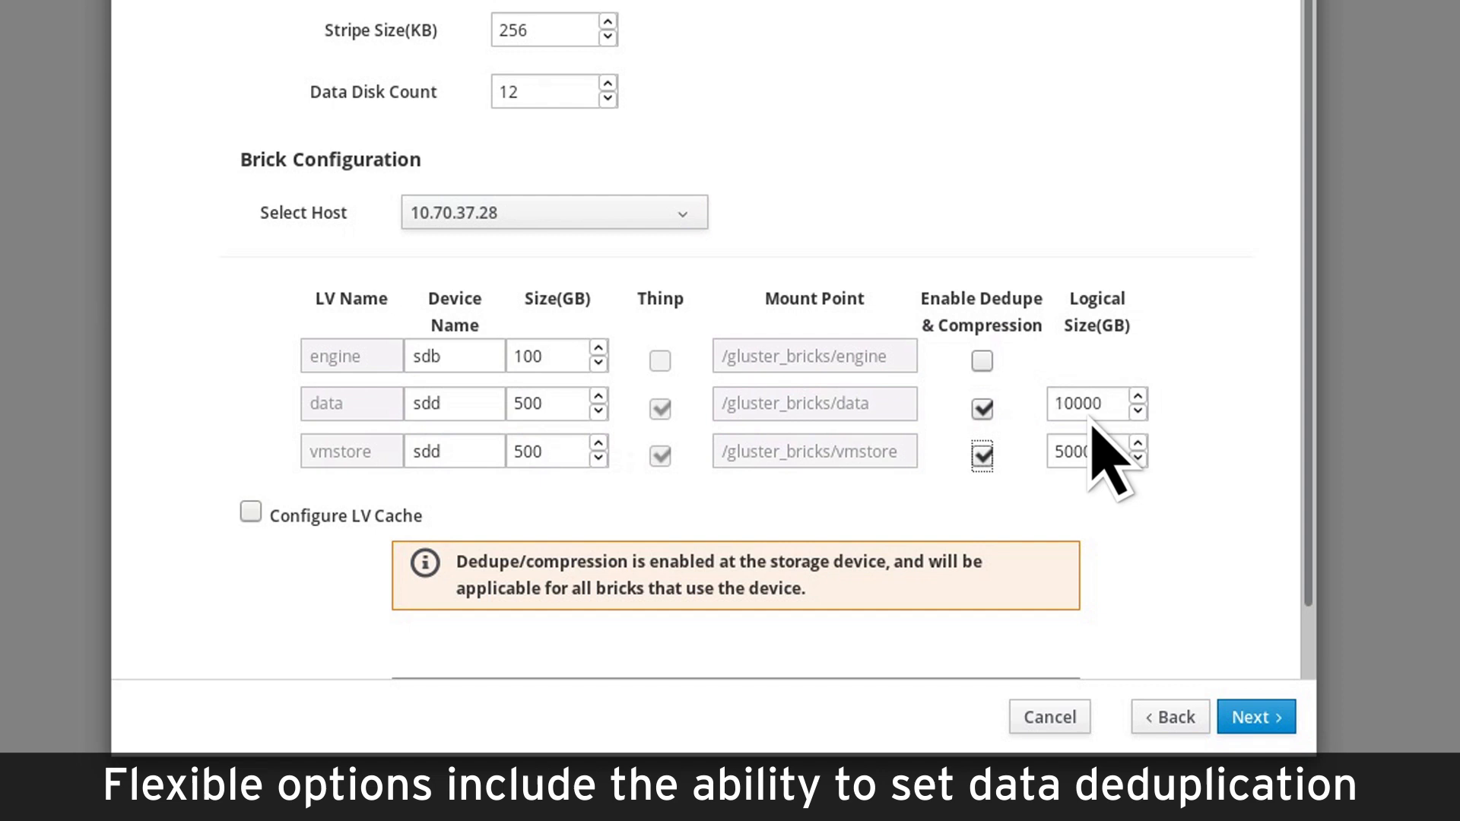
pyautogui.moveTo(615, 438)
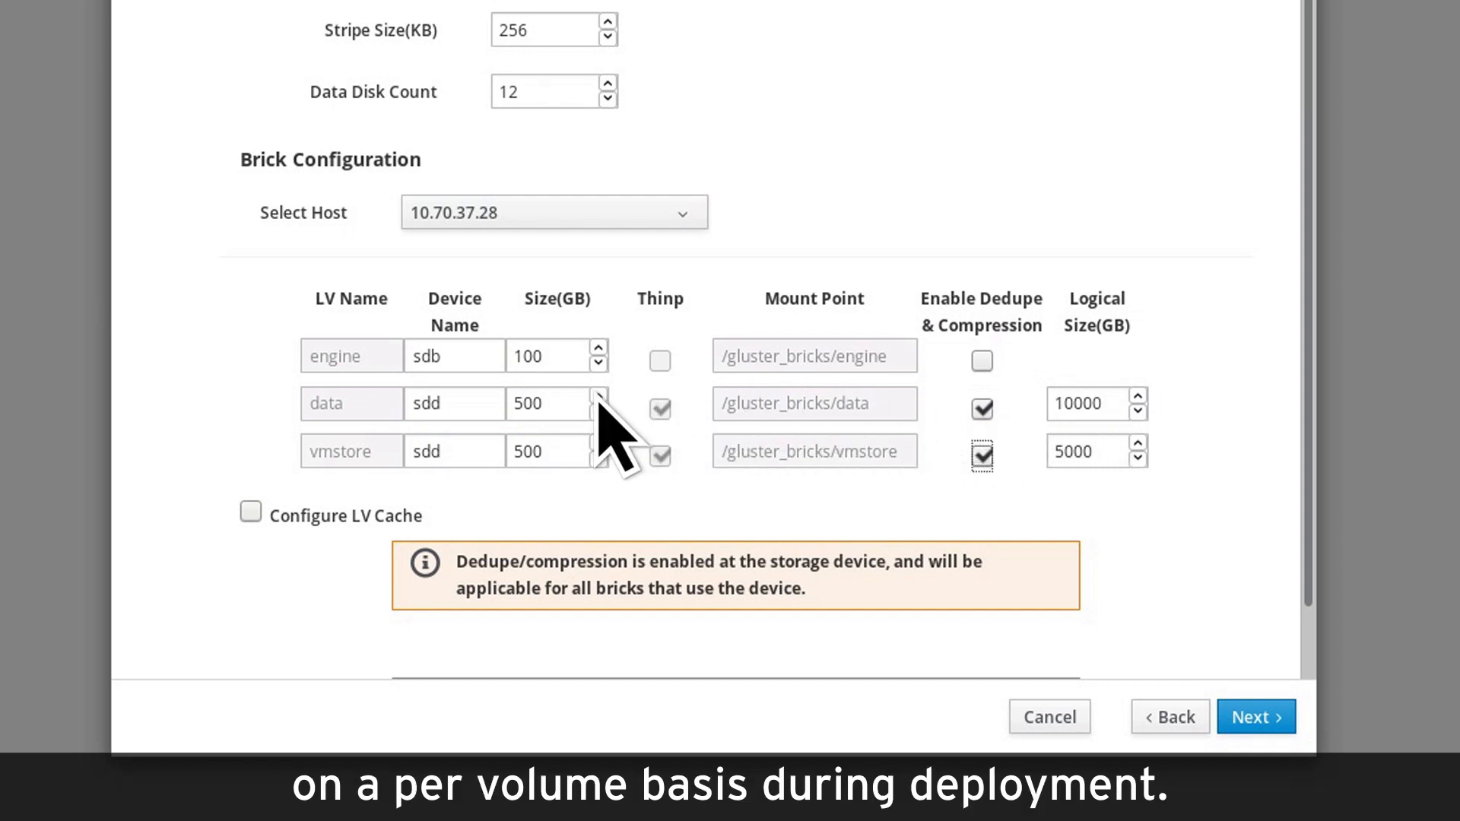
pyautogui.click(598, 396)
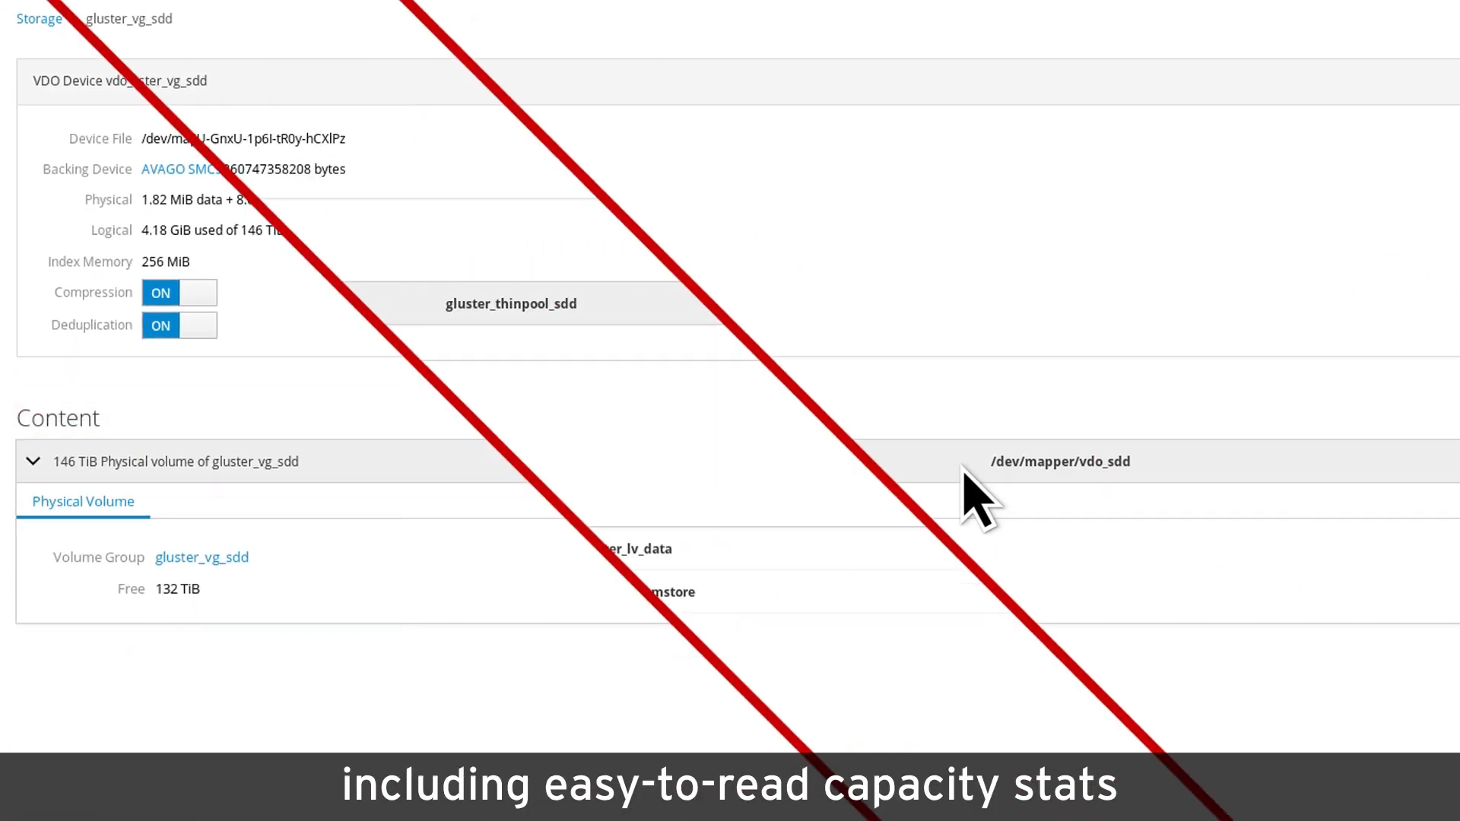
# Step: Scroll through the gluster_vg_sdd VDO device details to review usage, compression and deduplication
pyautogui.scroll(-3)
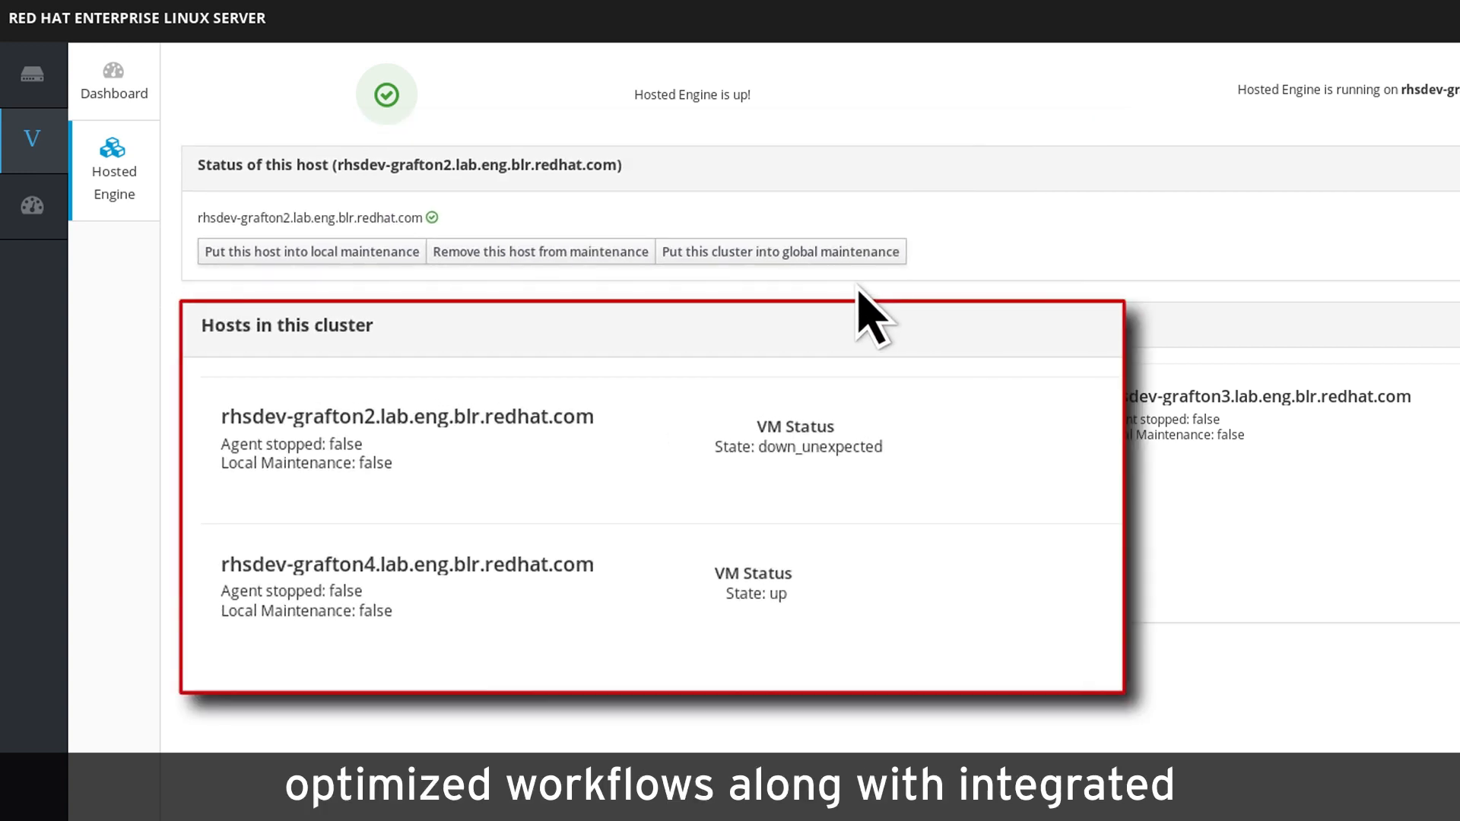
pyautogui.moveTo(805, 648)
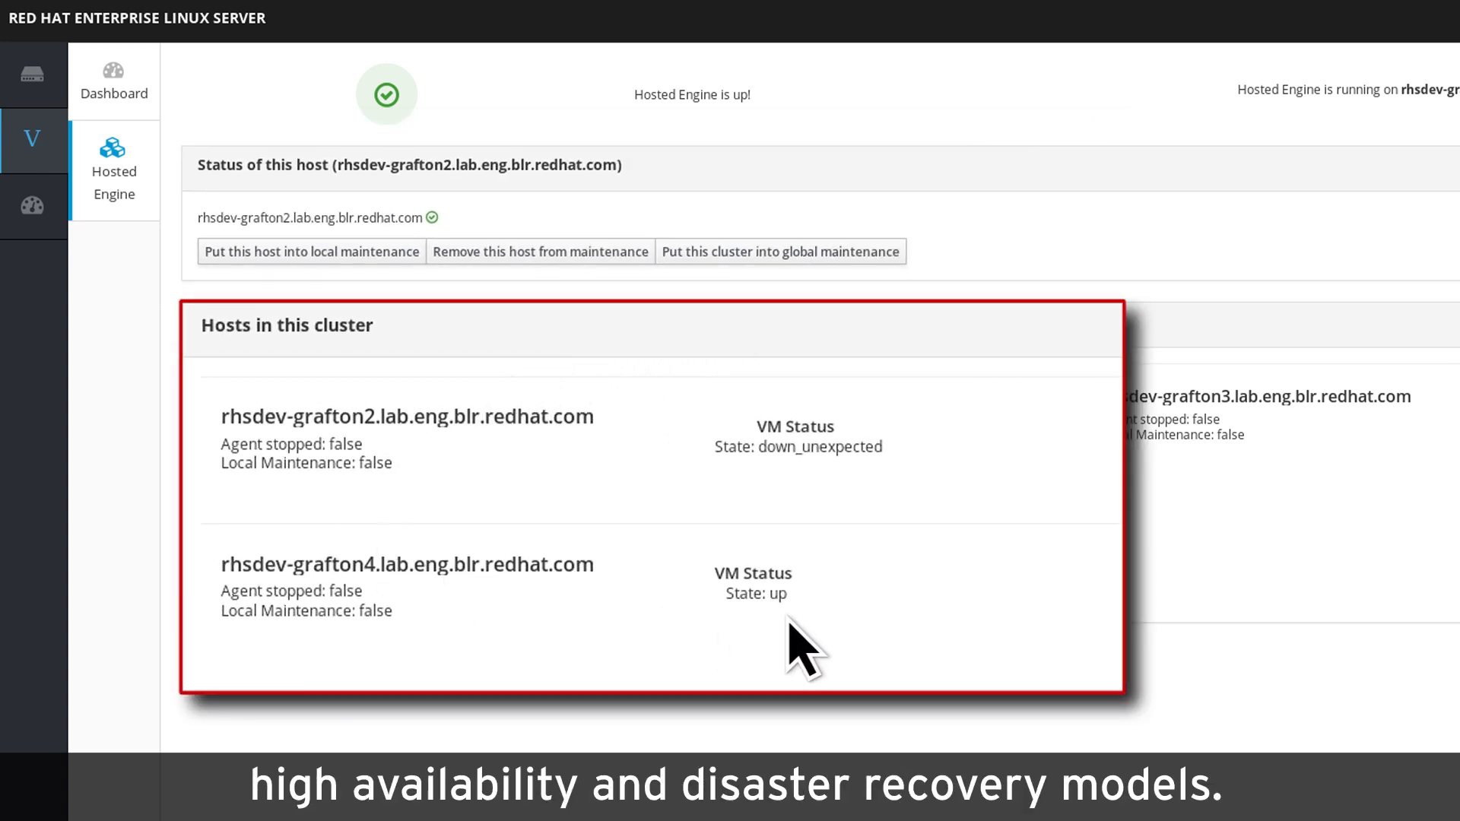